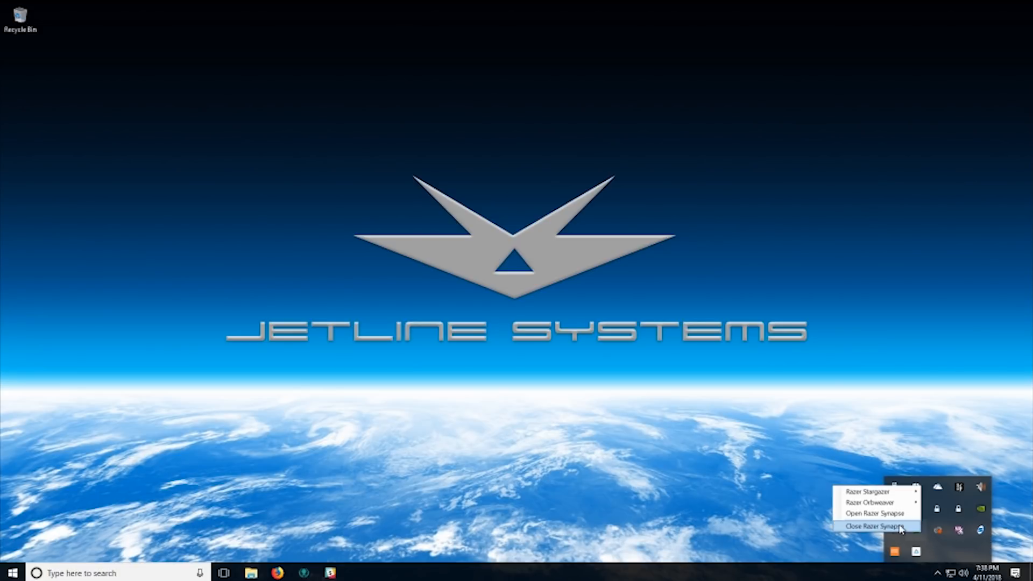
Bring up the Orbweaver keypad customisation page with the YouTube Cameras profile
left_click(873, 513)
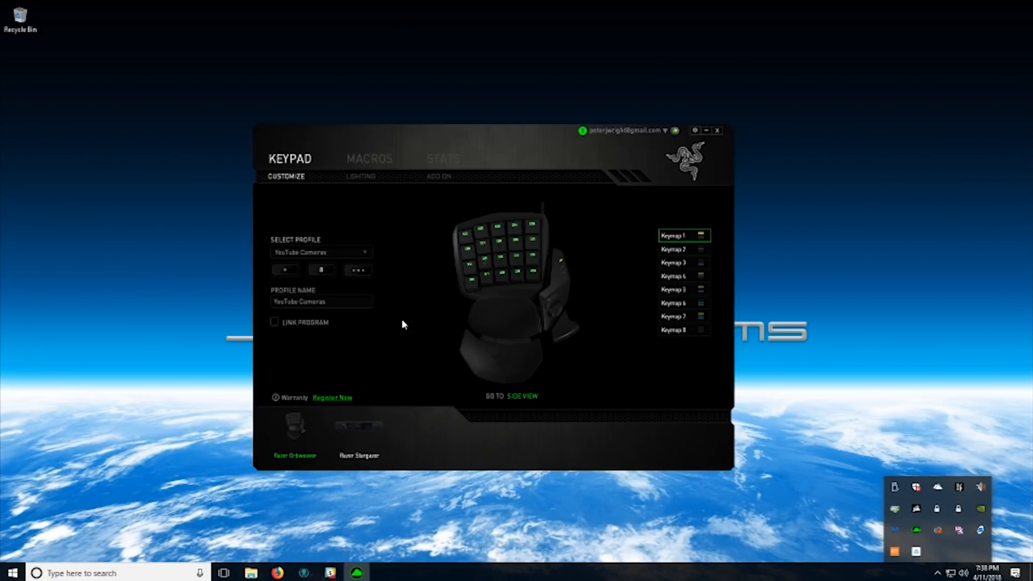
mouse_move(460, 295)
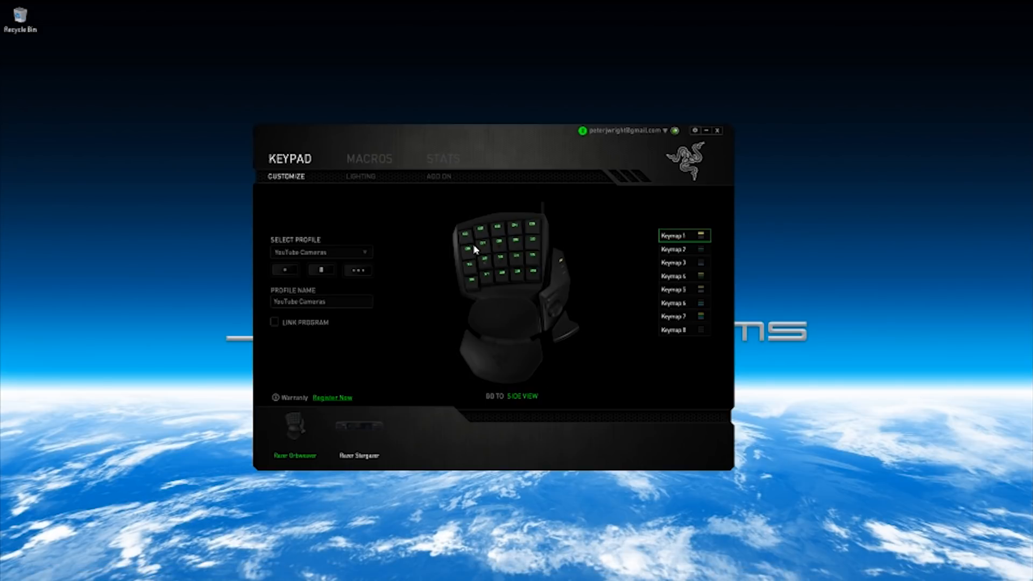
mouse_move(471, 237)
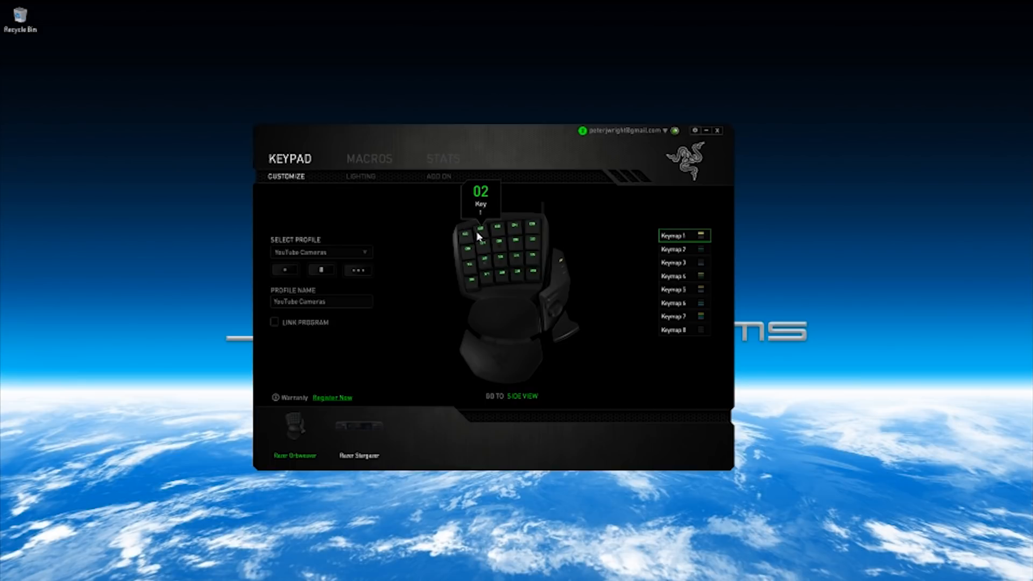
mouse_move(527, 225)
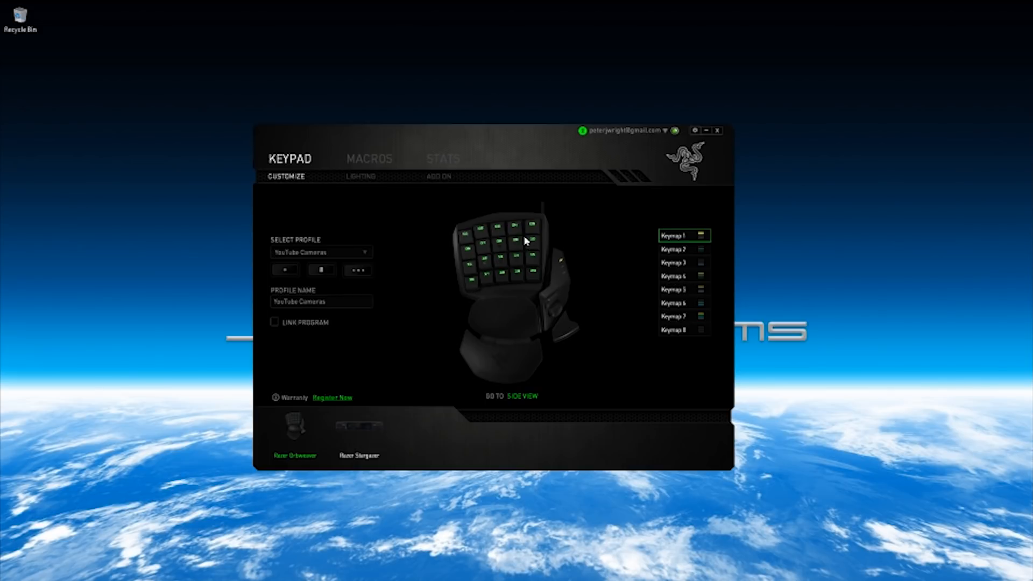
mouse_move(517, 261)
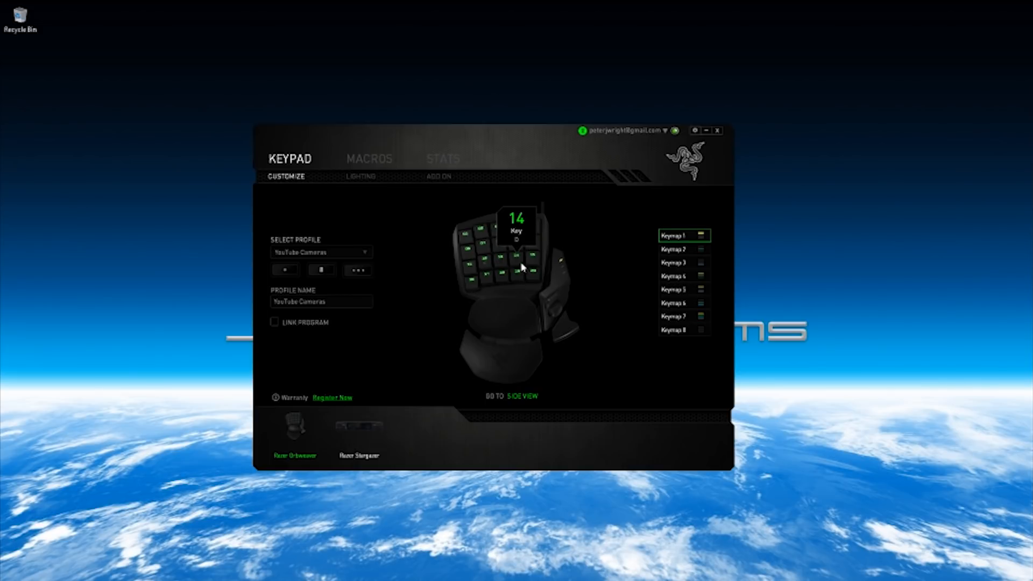
mouse_move(484, 236)
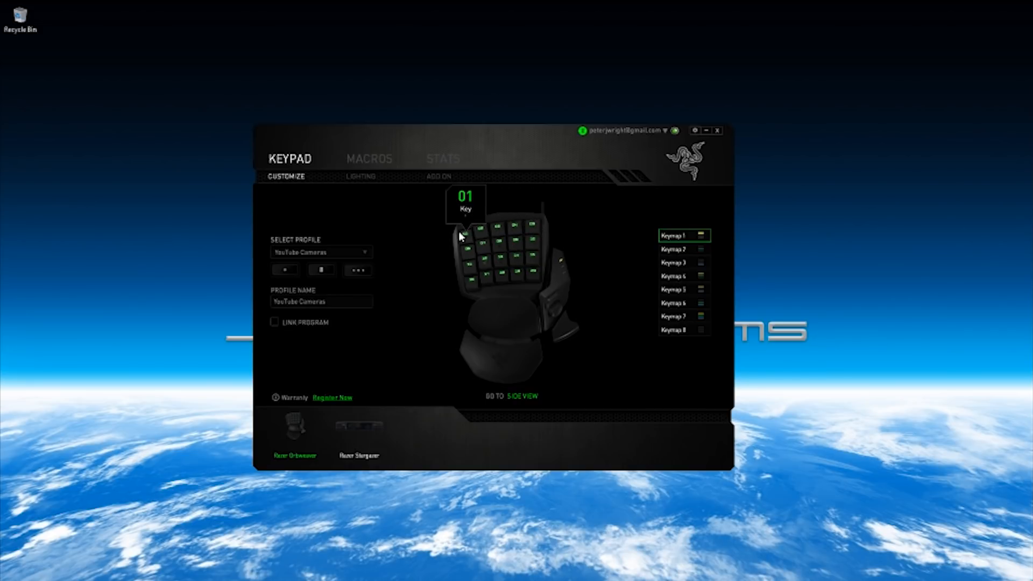
Assign Orbweaver keys 01-03 as joystick buttons 1-3 and save
left_click(466, 239)
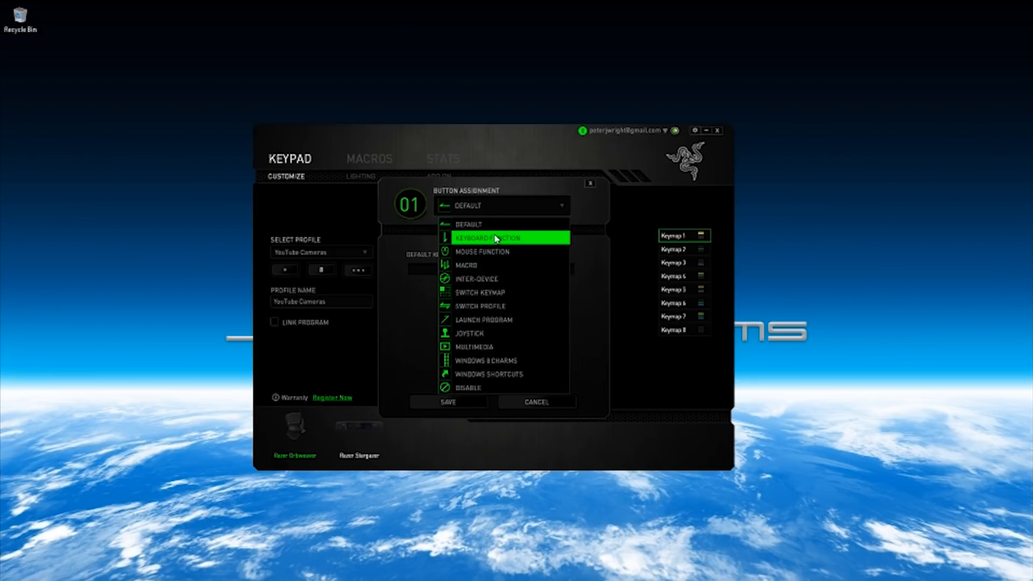
mouse_move(471, 333)
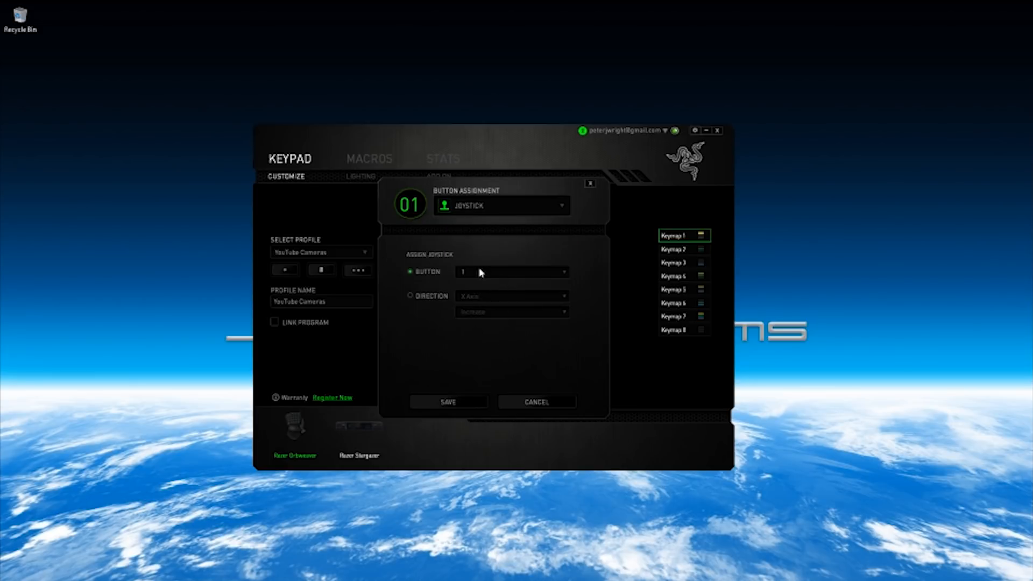
mouse_move(481, 277)
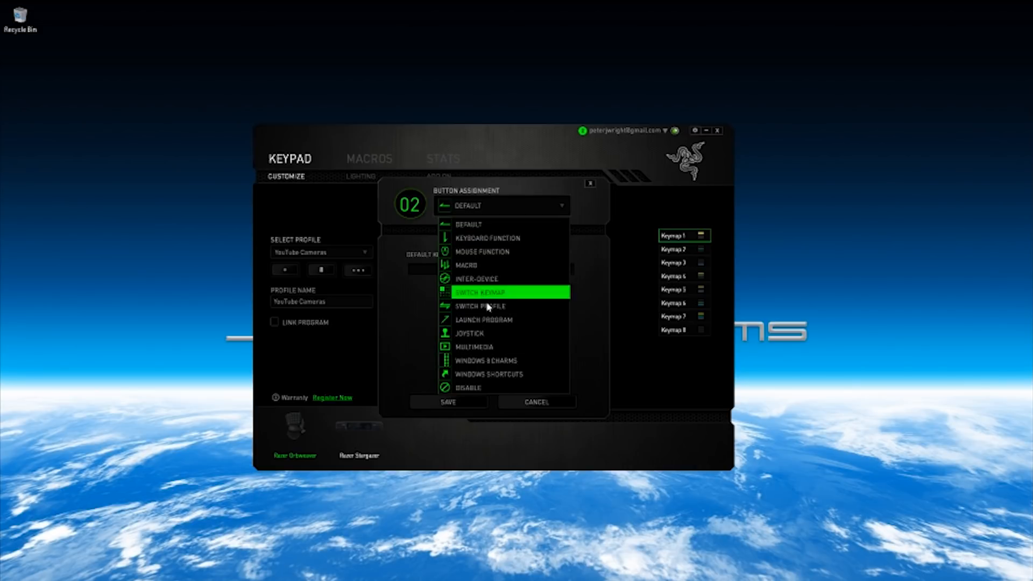
left_click(468, 333)
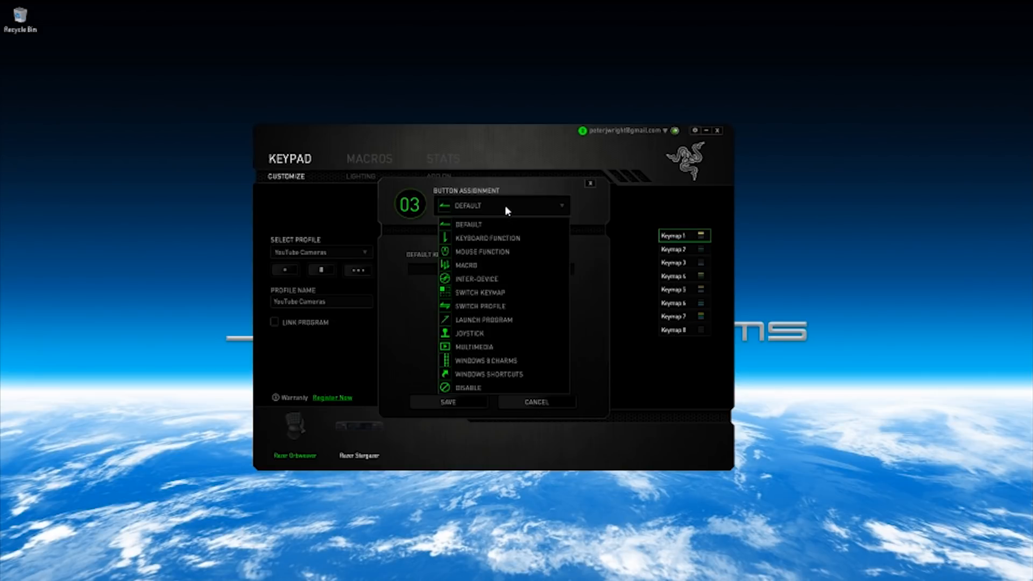
left_click(468, 332)
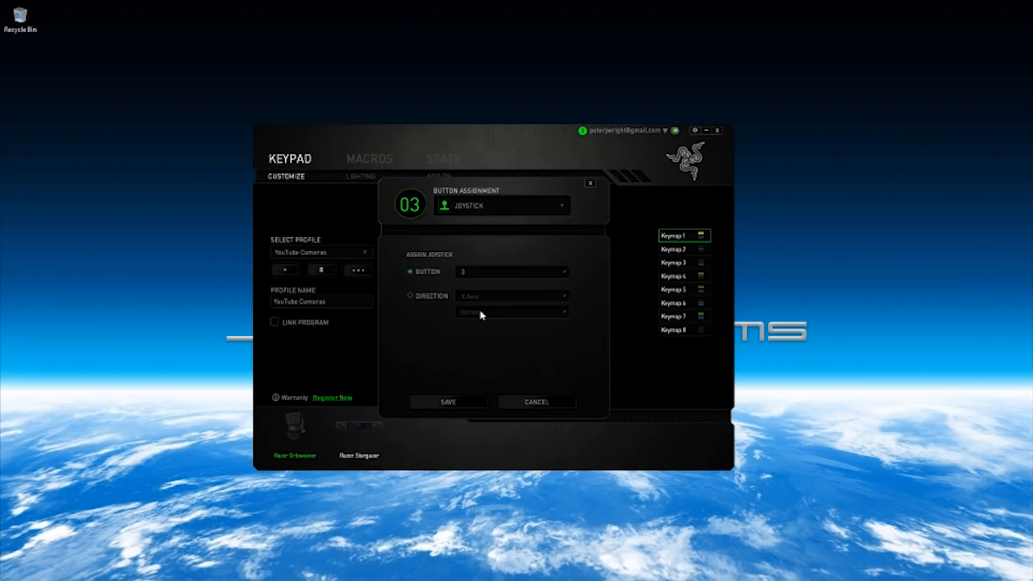
left_click(535, 401)
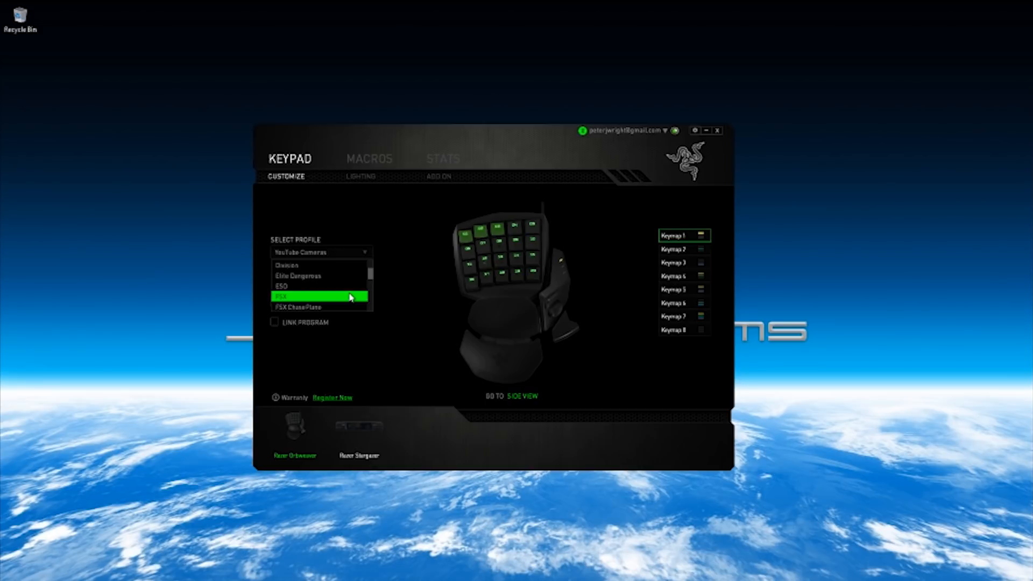
Make FSX Joystick the active Orbweaver profile
left_click(318, 295)
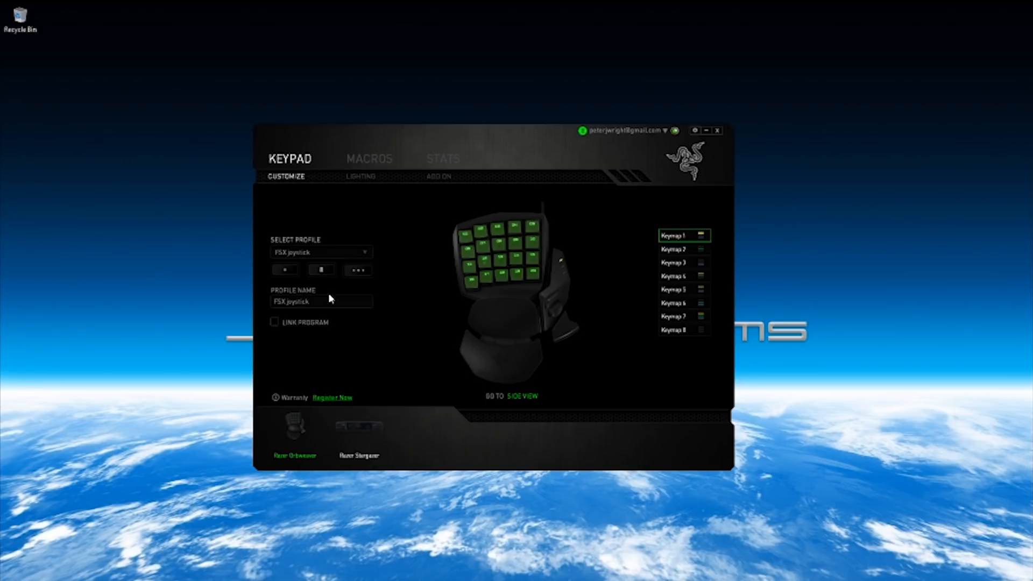
mouse_move(462, 239)
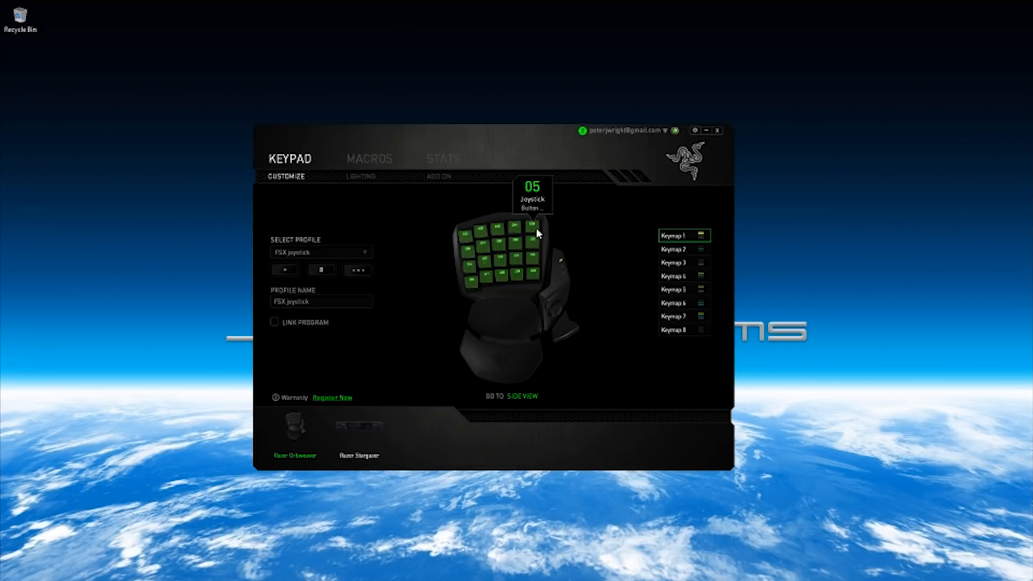
mouse_move(539, 260)
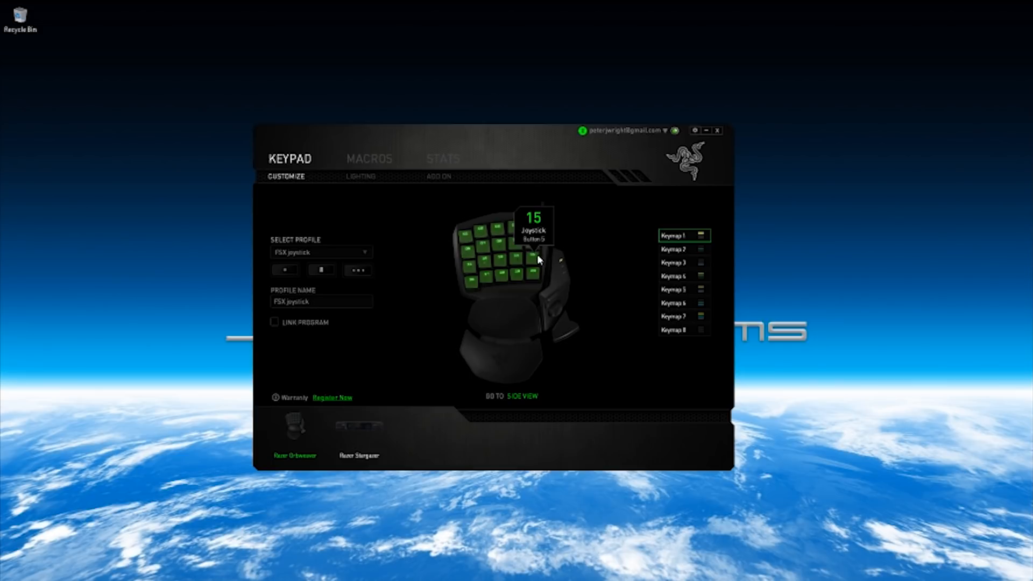
mouse_move(493, 225)
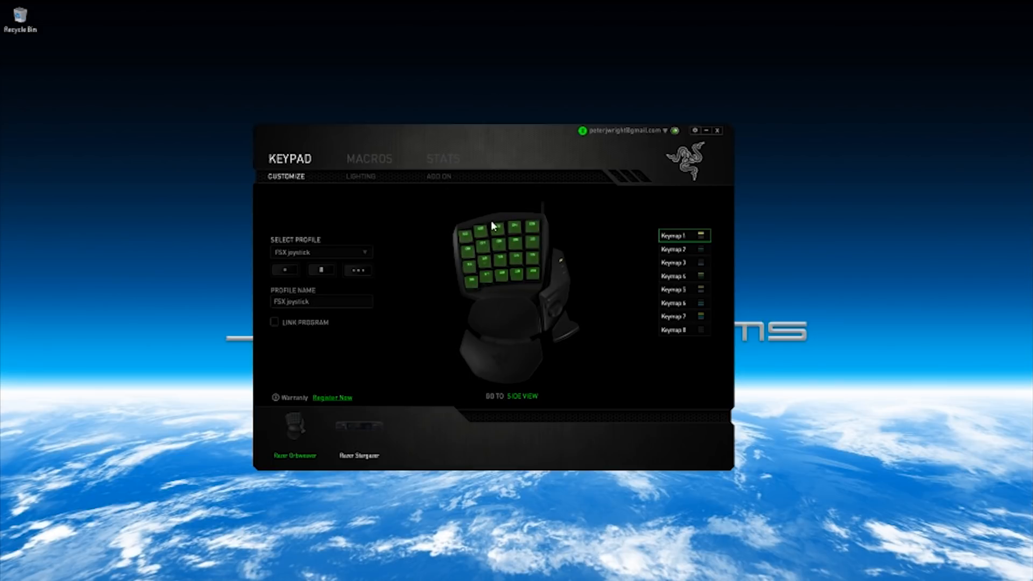
mouse_move(515, 241)
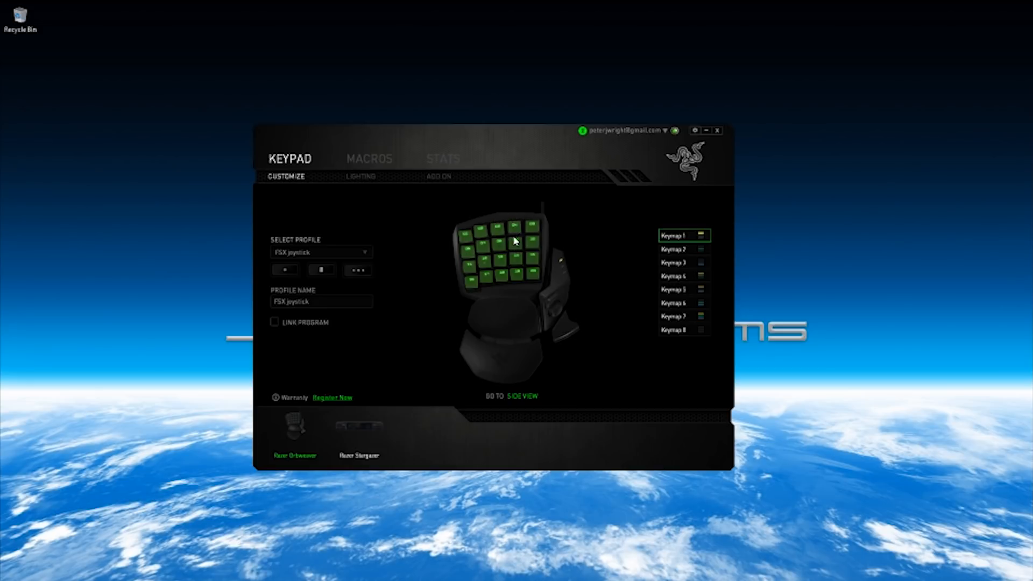
mouse_move(451, 313)
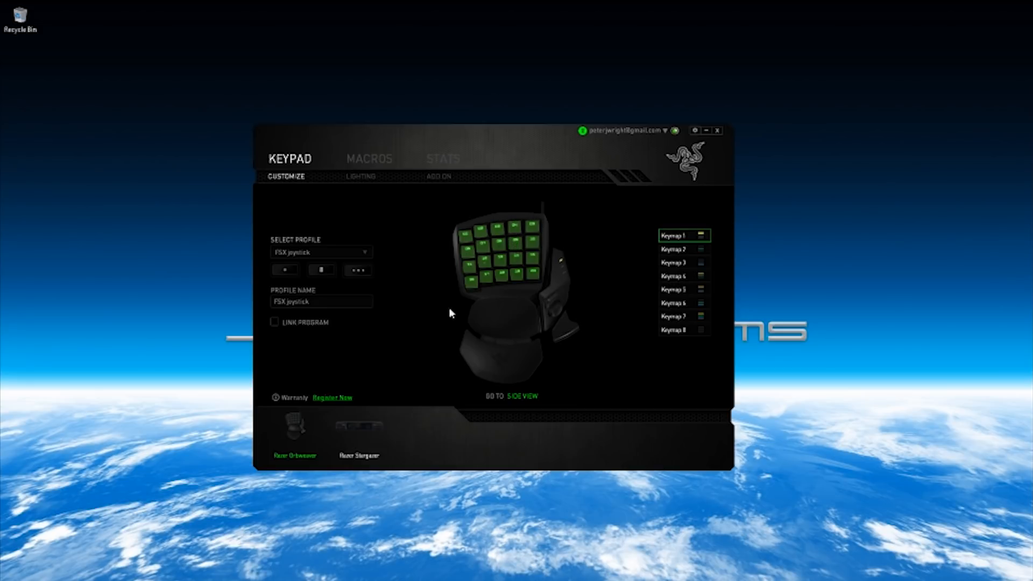
mouse_move(759, 280)
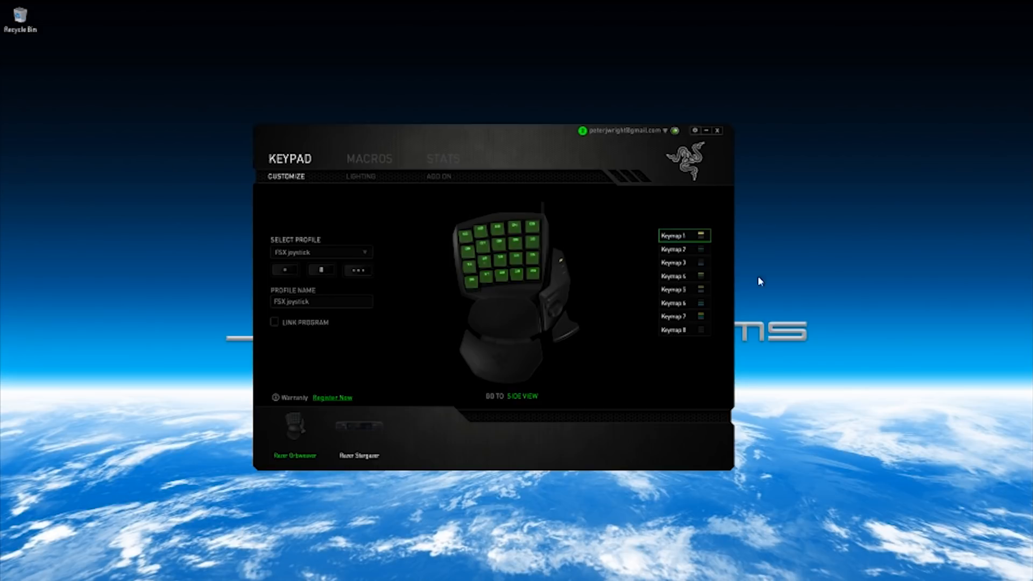
mouse_move(506, 300)
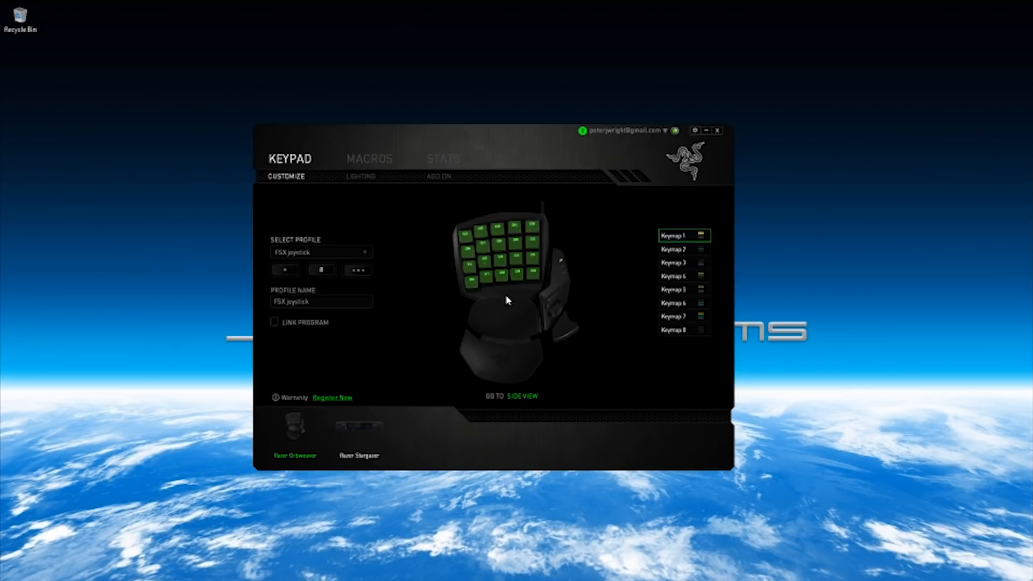
mouse_move(550, 272)
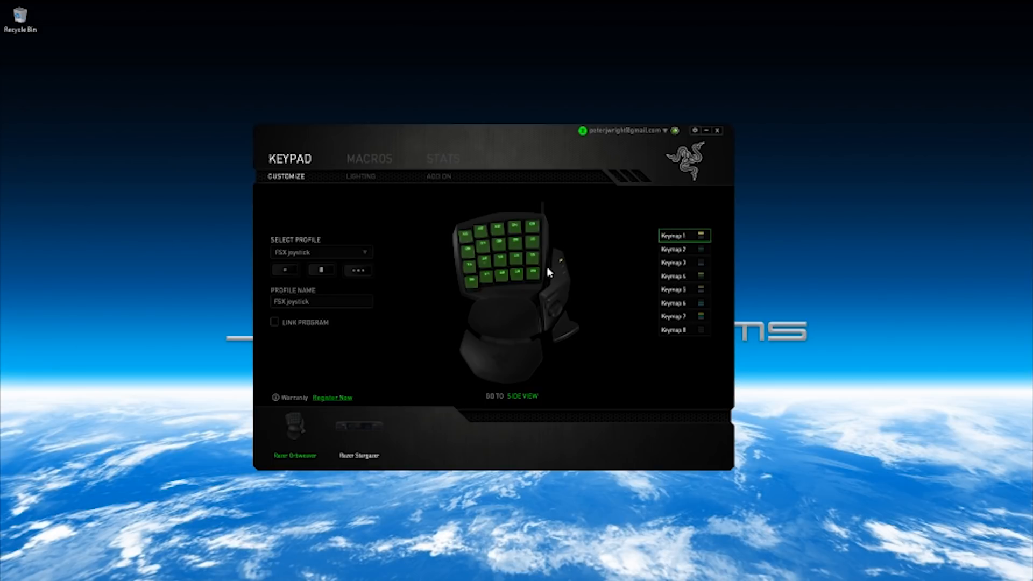
mouse_move(569, 254)
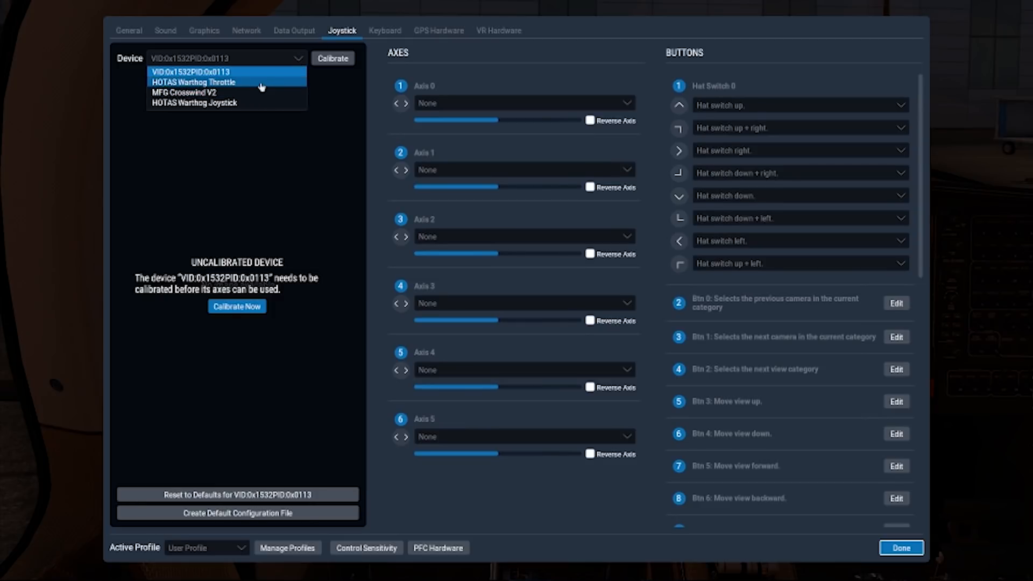
mouse_move(275, 79)
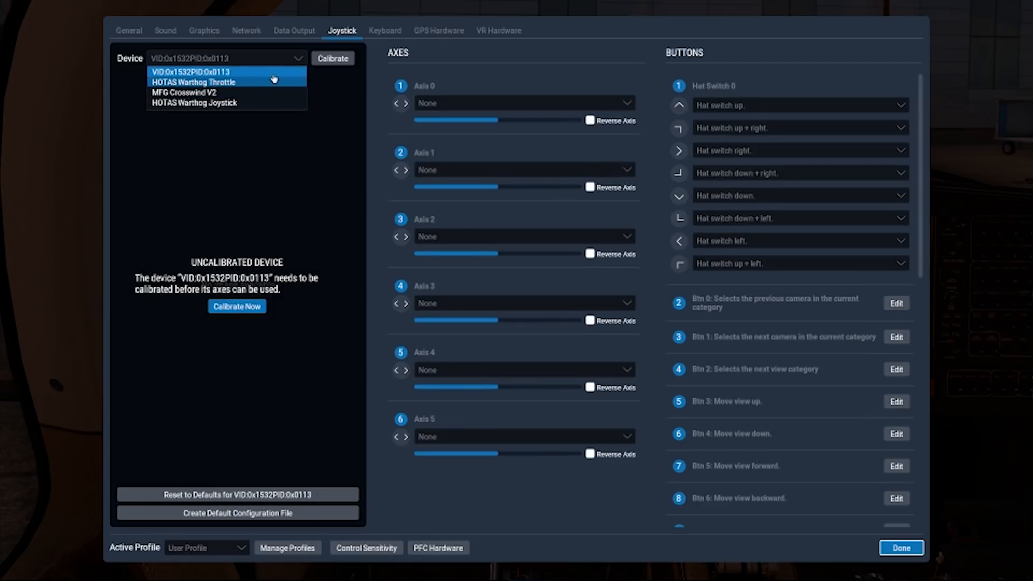
mouse_move(192, 71)
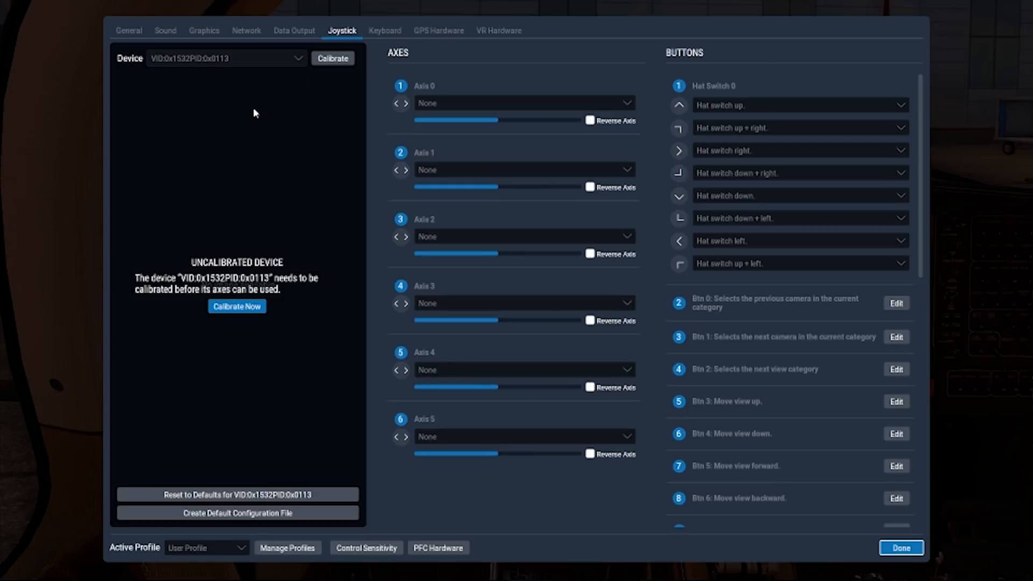
mouse_move(257, 113)
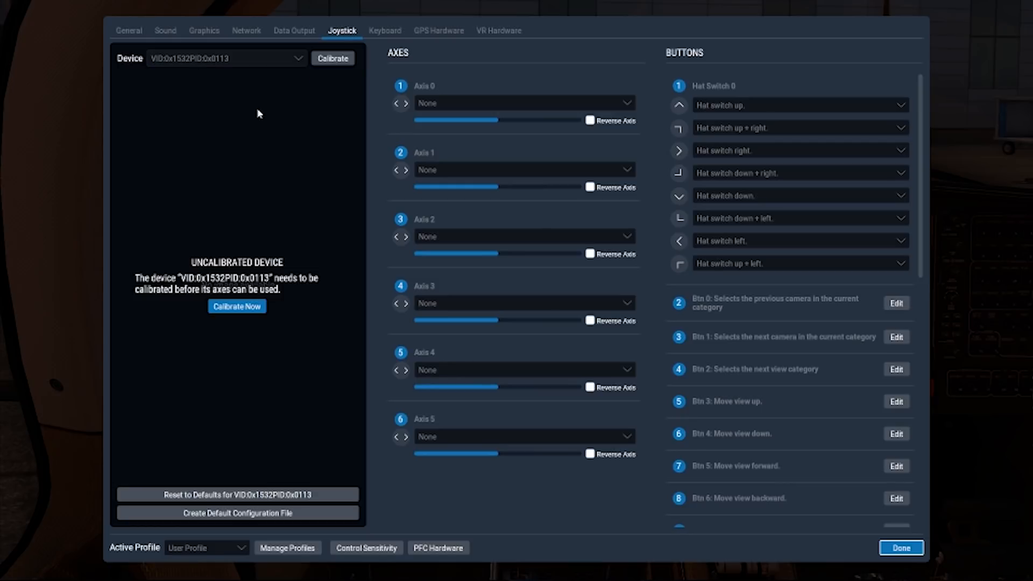
Scroll the Orbweaver button list to review the camera view-ID assignments
scroll("down", 3)
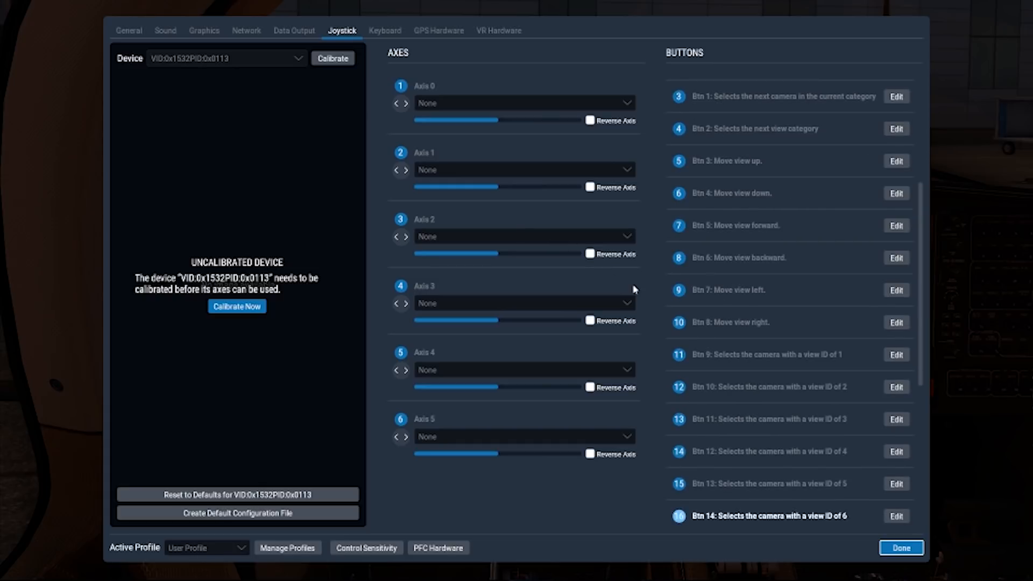
mouse_move(703, 344)
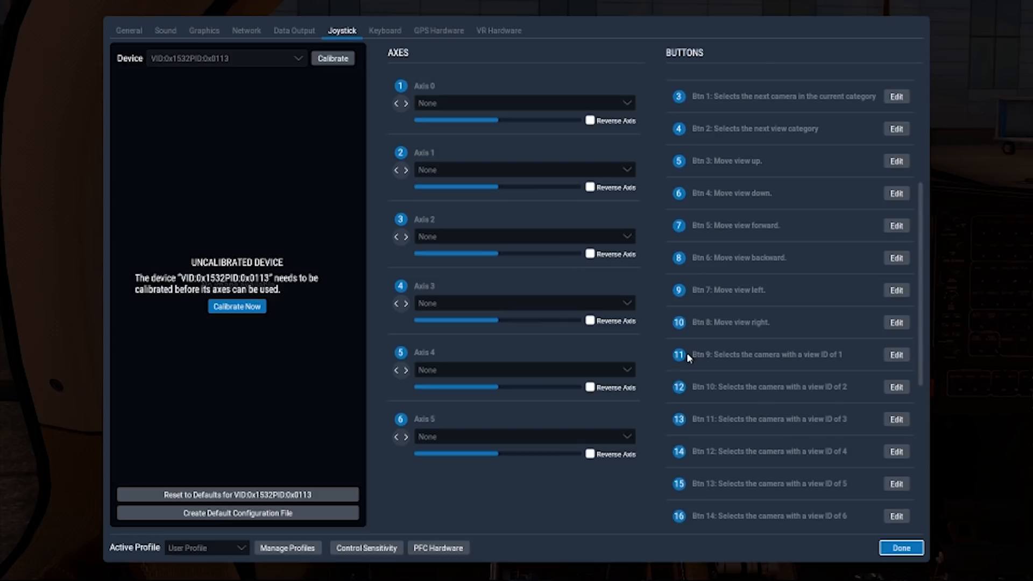
scroll("up", 3)
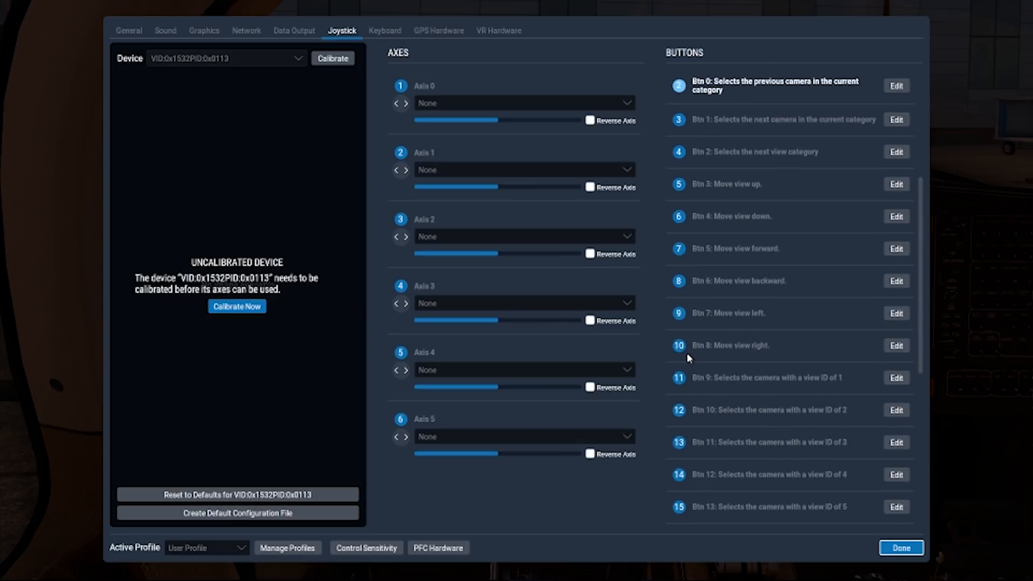
mouse_move(805, 90)
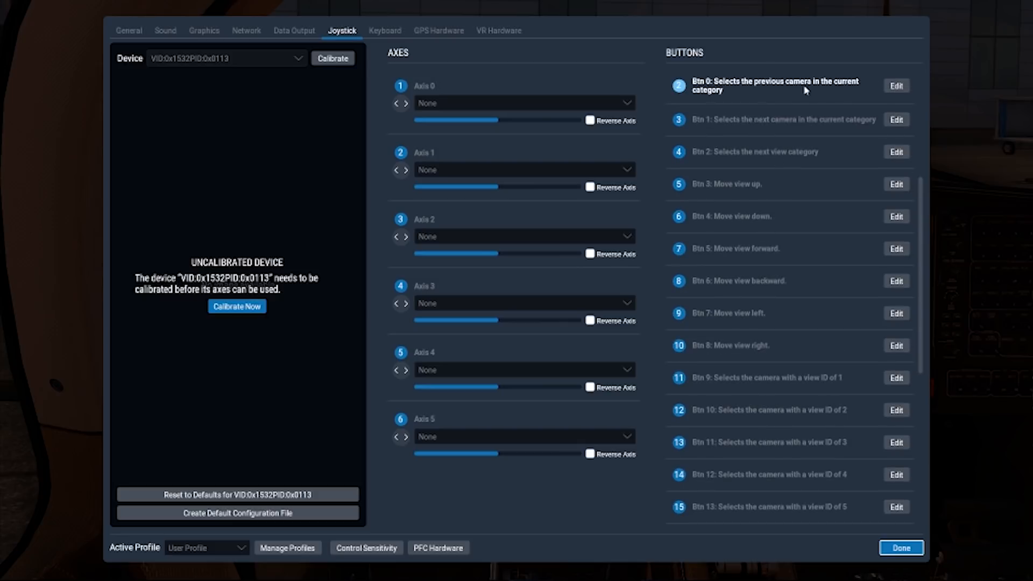
mouse_move(895, 85)
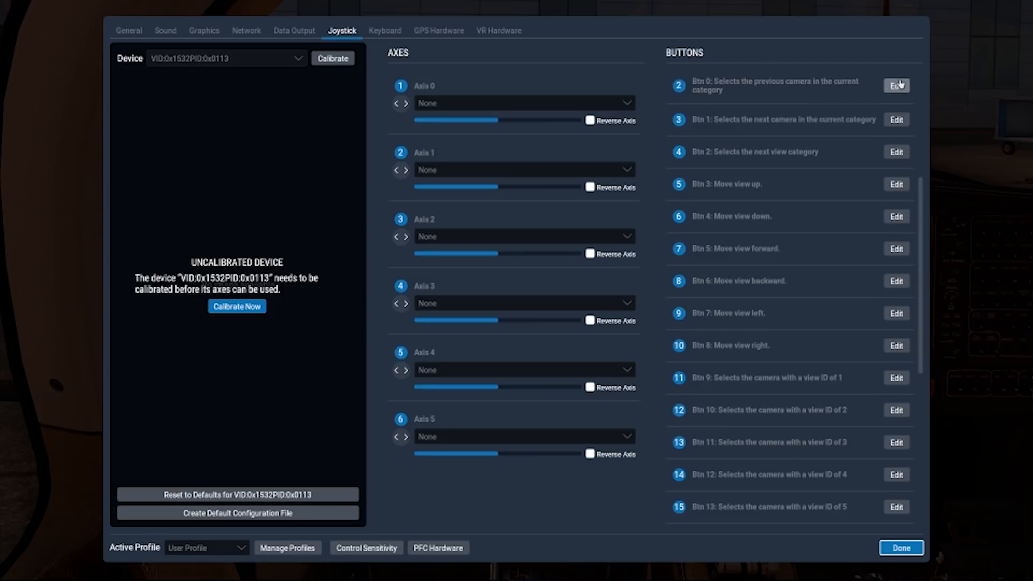
left_click(895, 86)
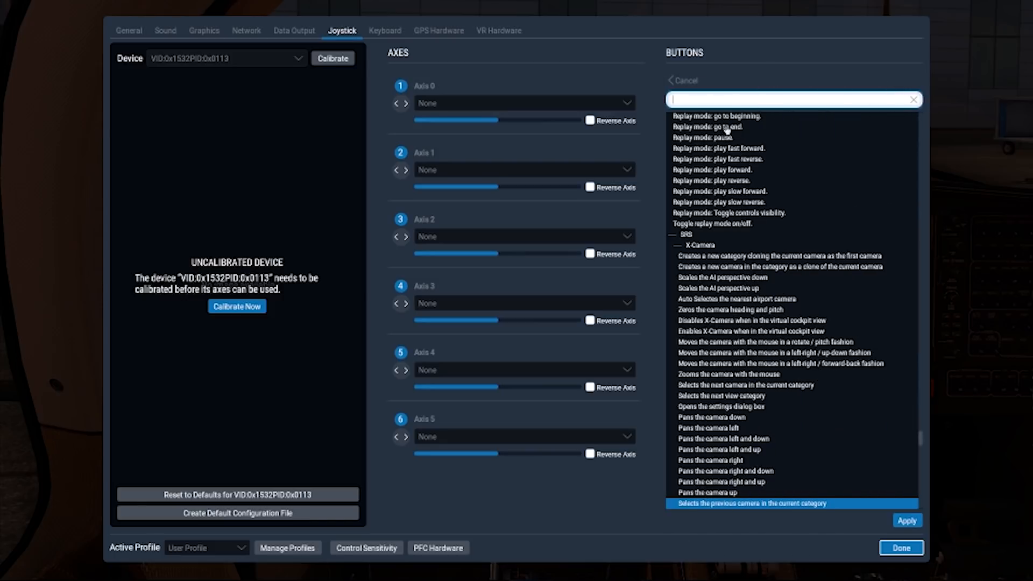
type("x-camera")
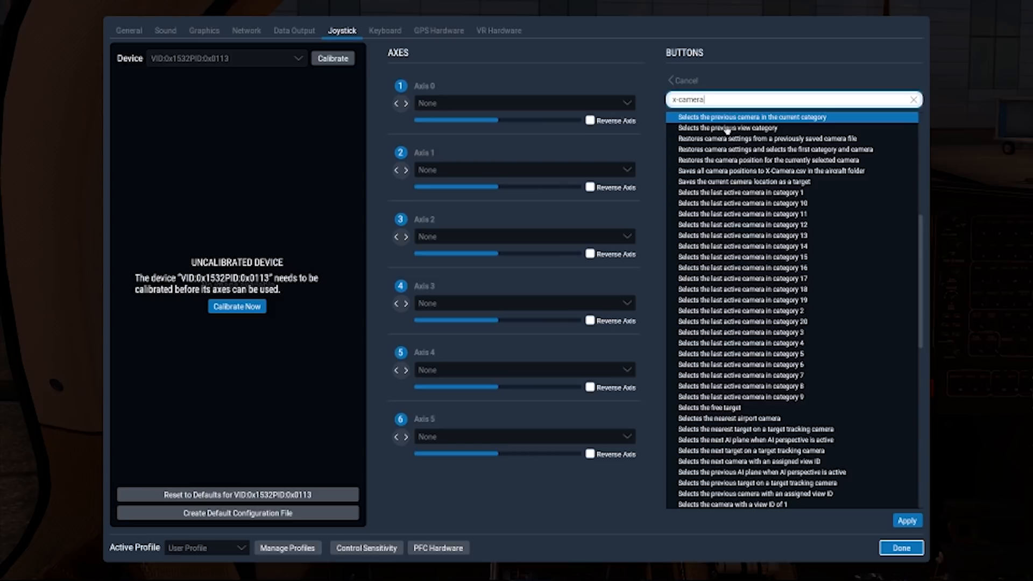
mouse_move(724, 475)
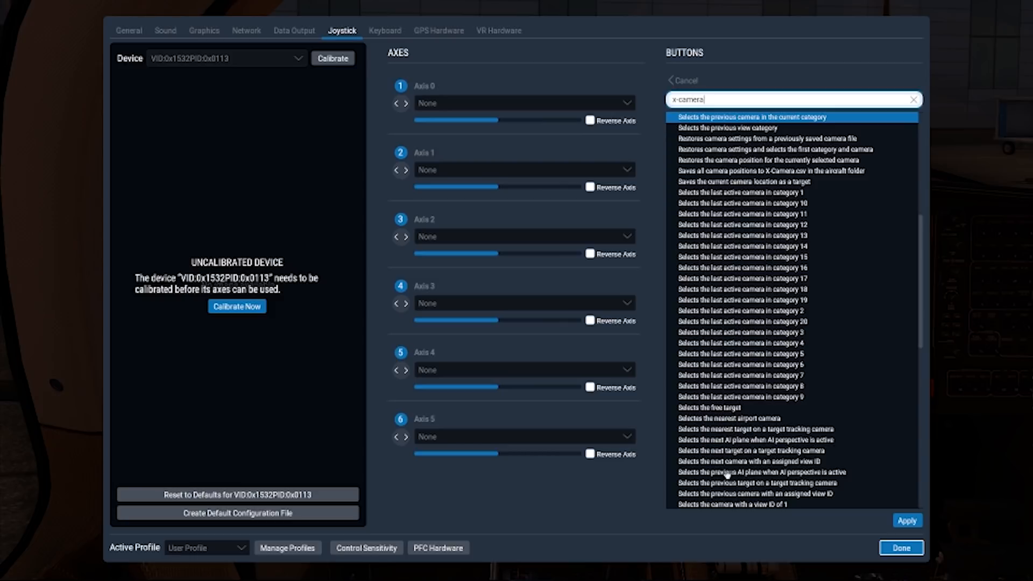
scroll("down", 3)
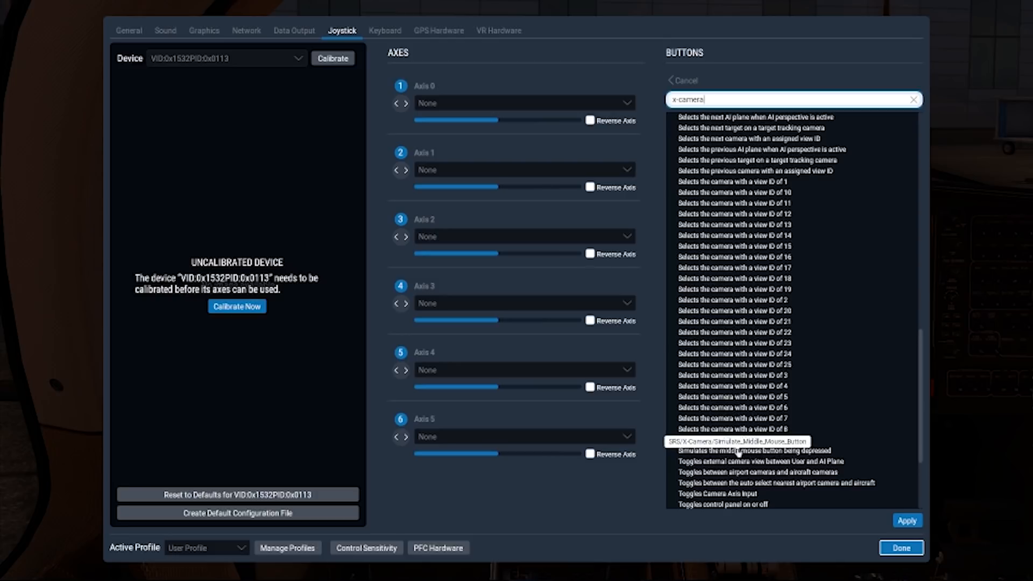
scroll("up", 3)
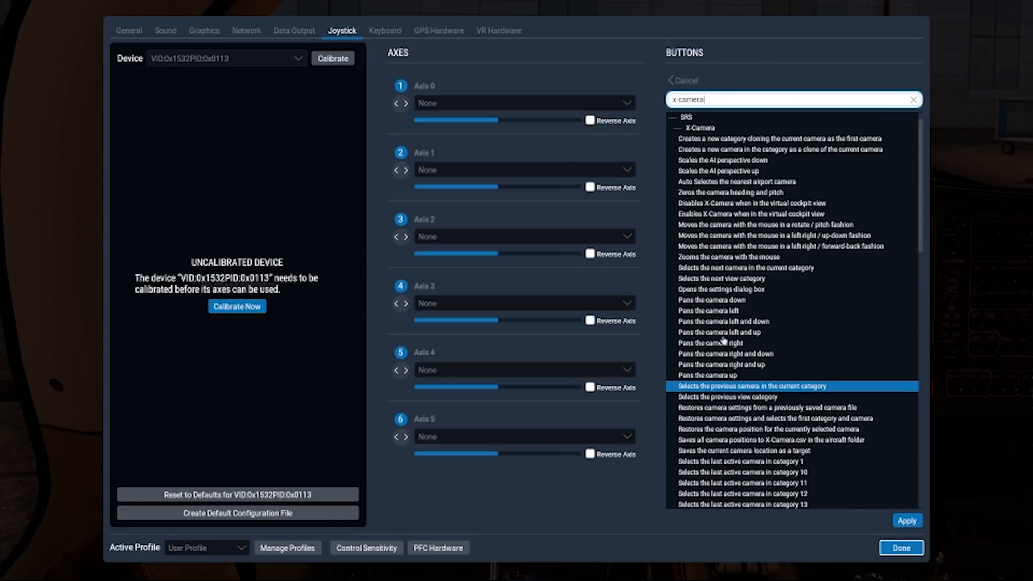
mouse_move(667, 414)
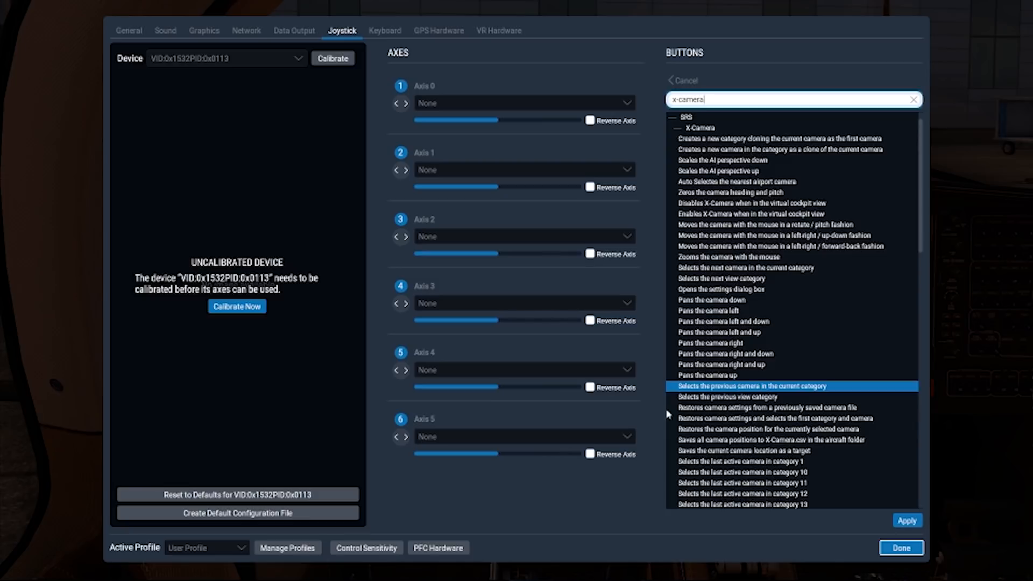
mouse_move(810, 387)
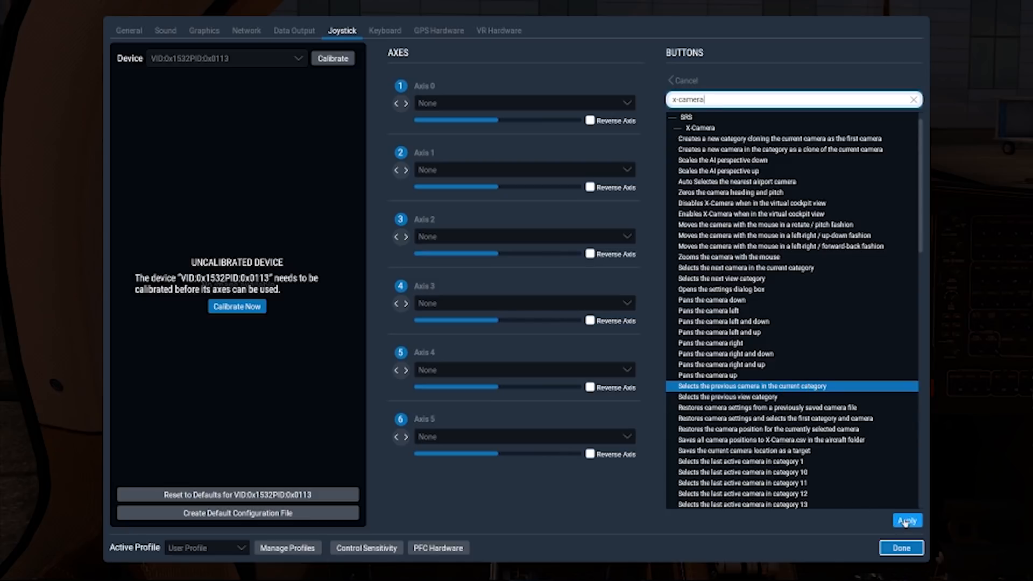
left_click(907, 520)
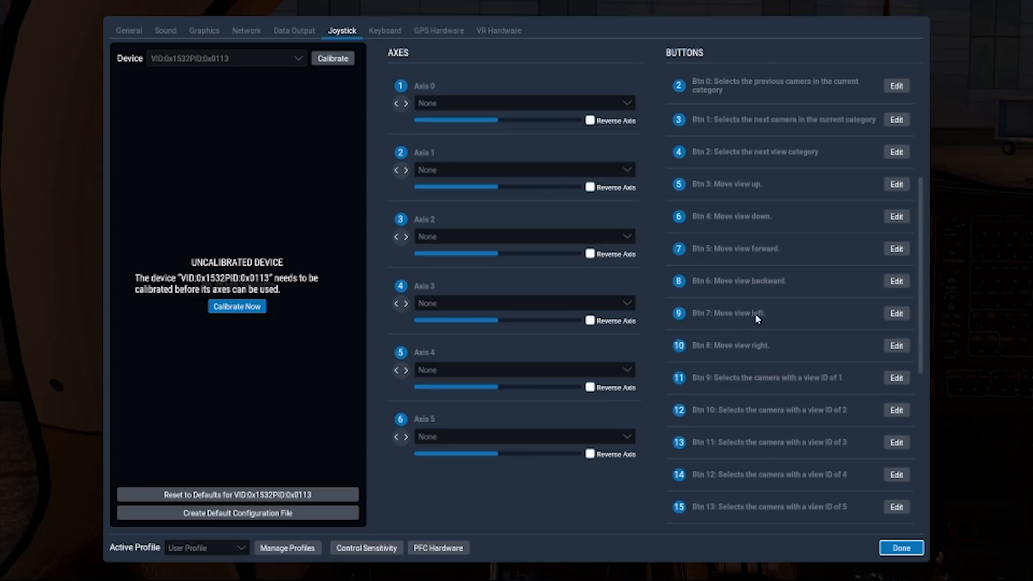
Review Btn 9-17 camera view-ID assignments and close the joystick settings with Done
left_click(764, 378)
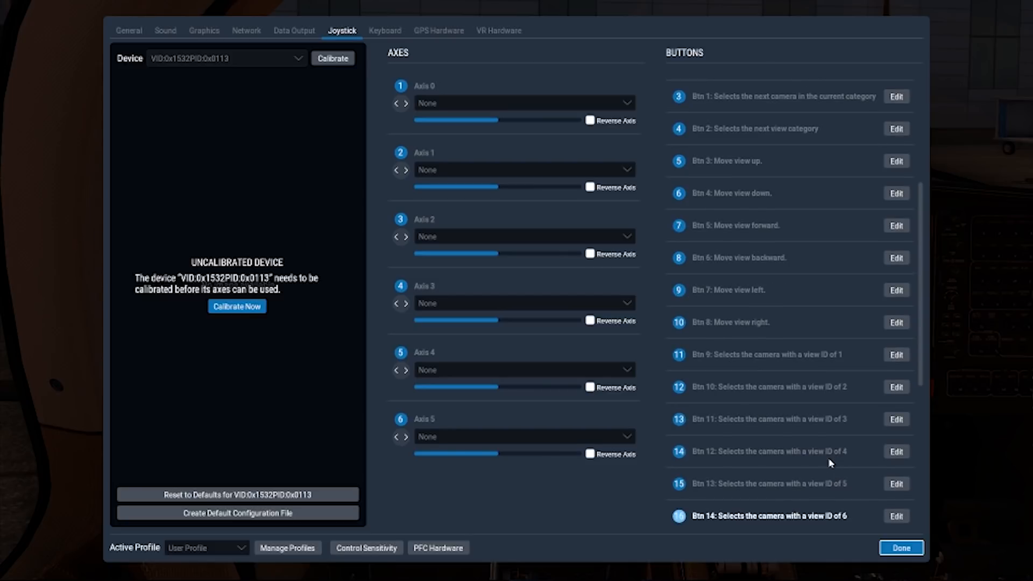
scroll("down", 3)
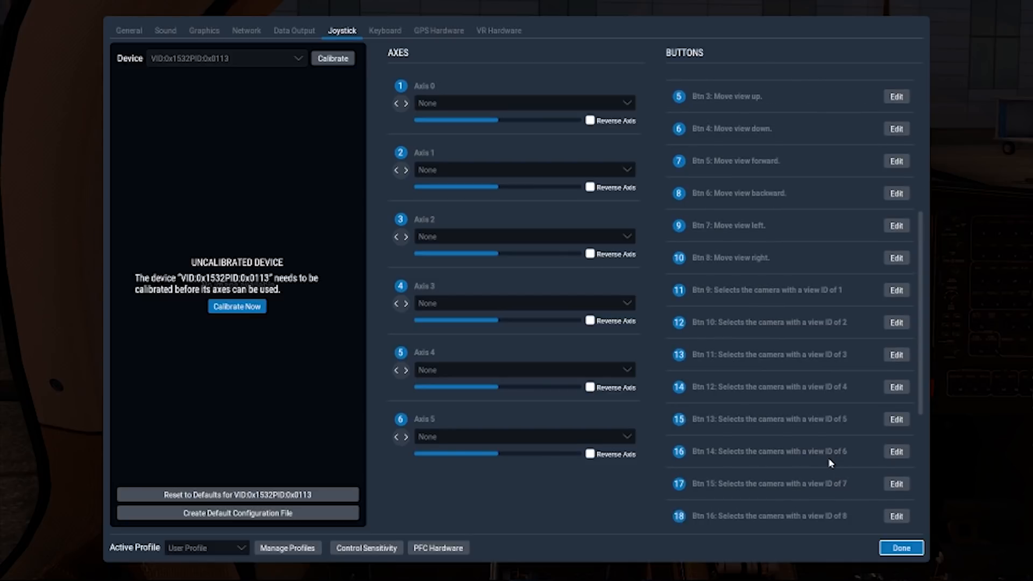
scroll("down", 3)
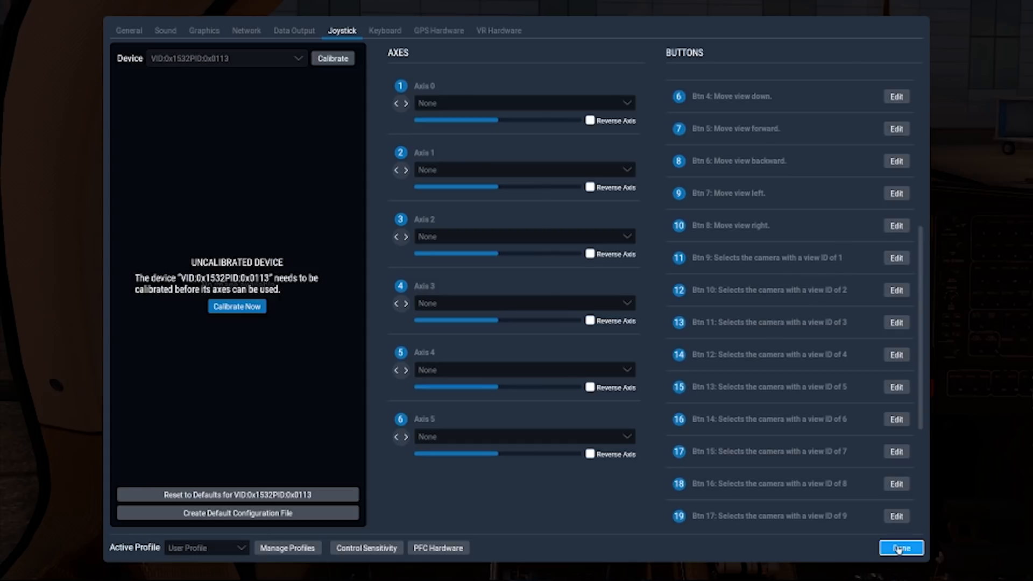
left_click(900, 547)
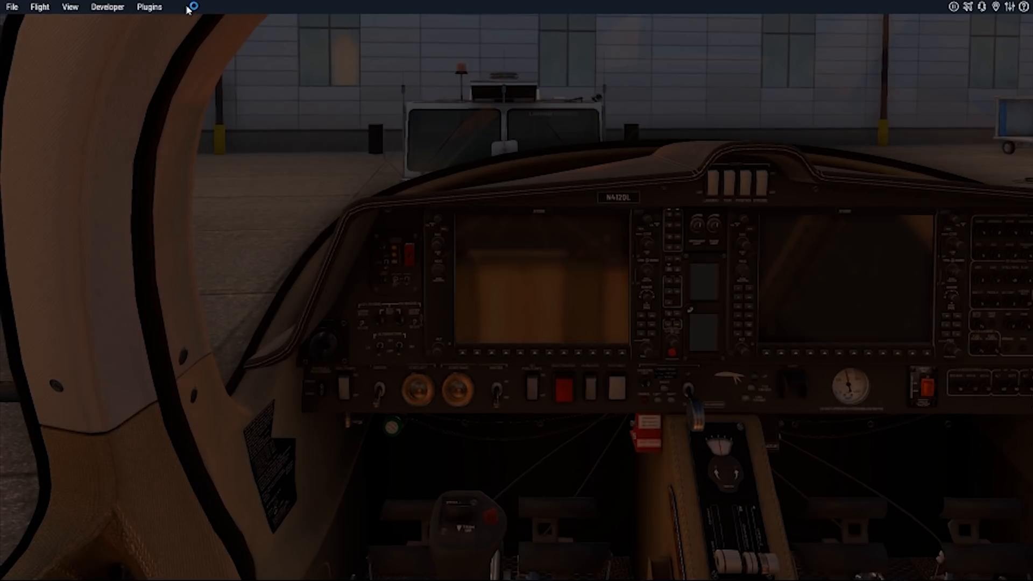
Open X-Camera's control panel from the Plugins menu, check Pilot View's ID 1, and close it
left_click(148, 6)
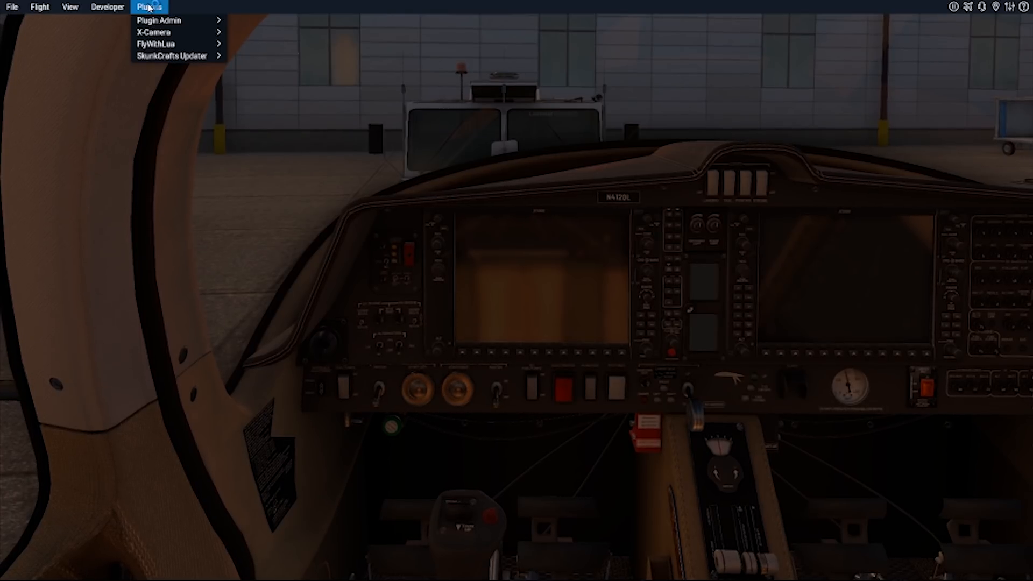
mouse_move(177, 43)
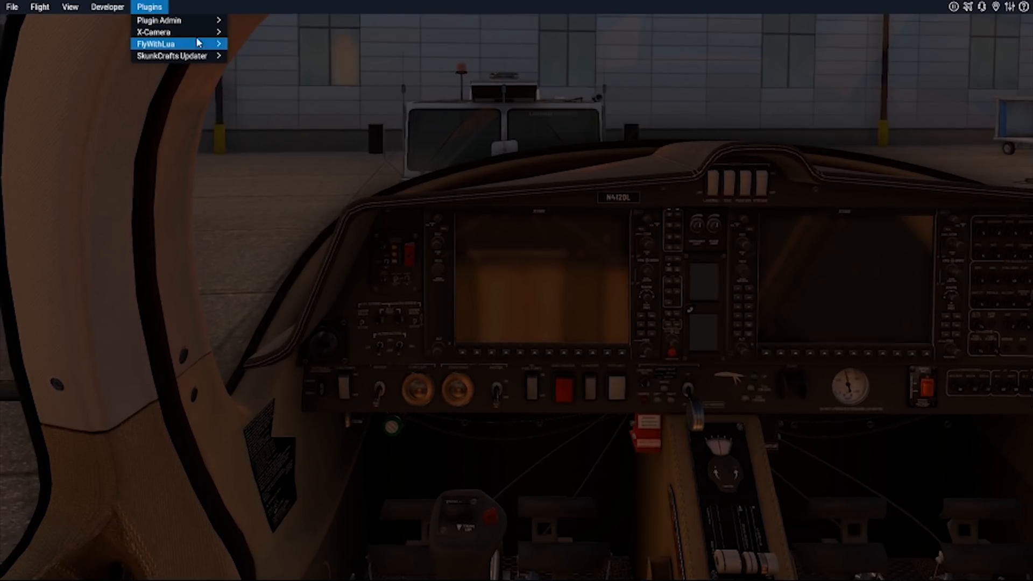
left_click(153, 31)
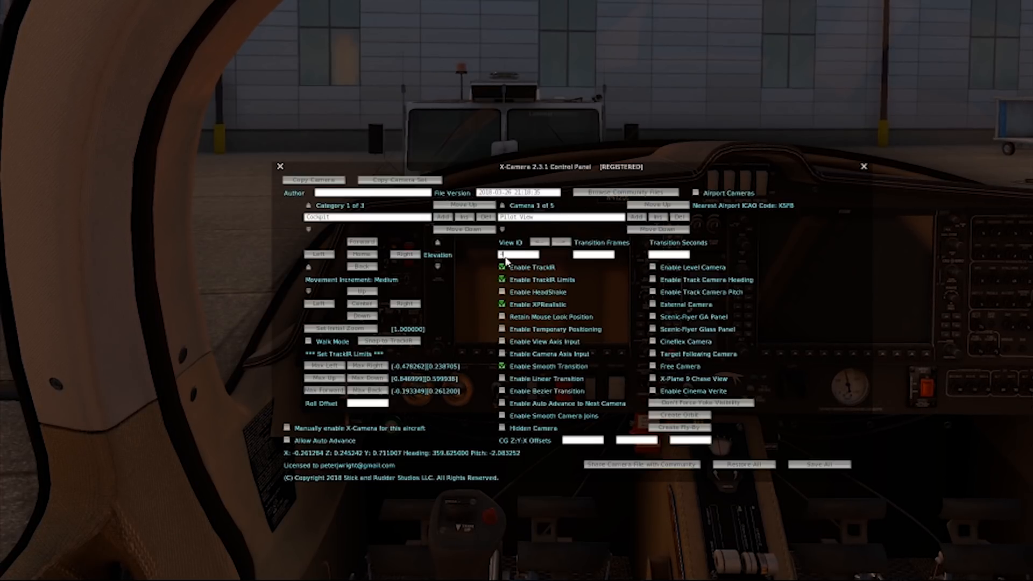
mouse_move(502, 256)
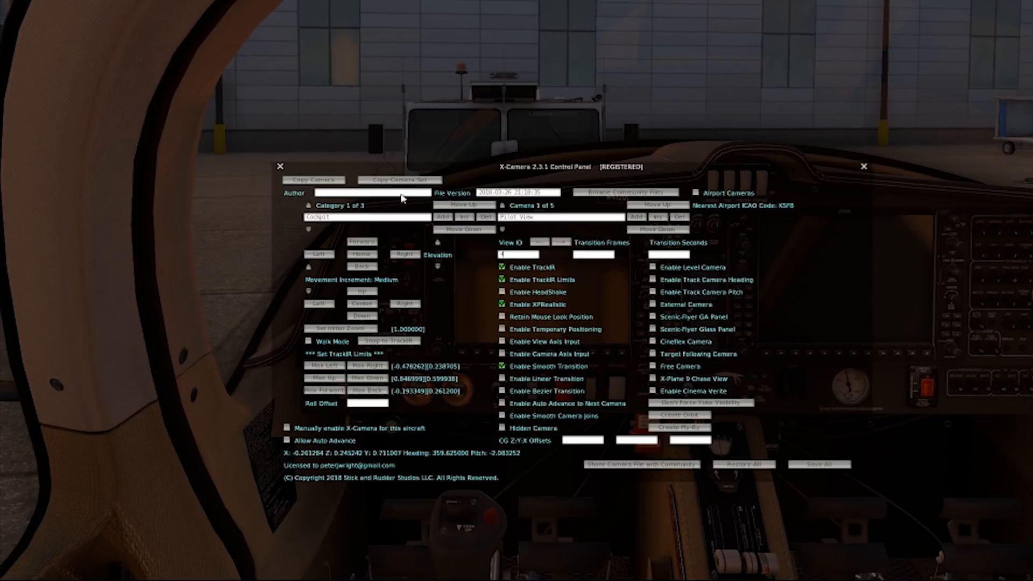
mouse_move(517, 263)
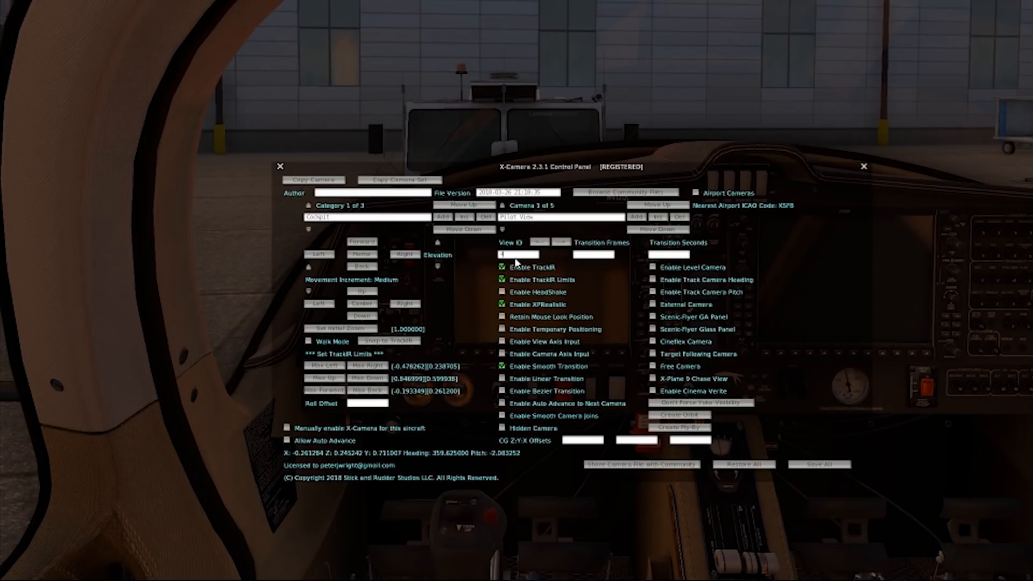
mouse_move(478, 244)
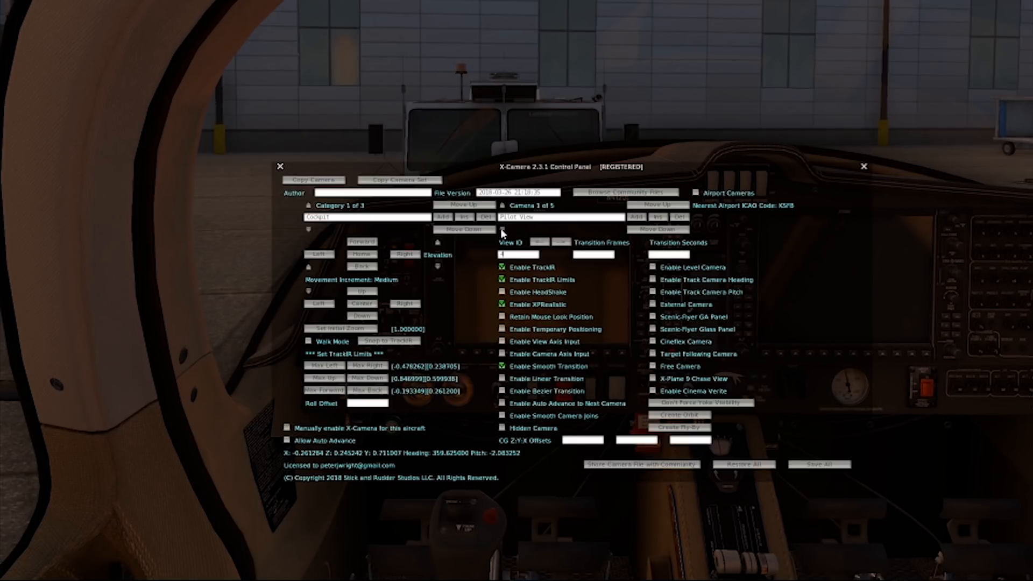
left_click(864, 166)
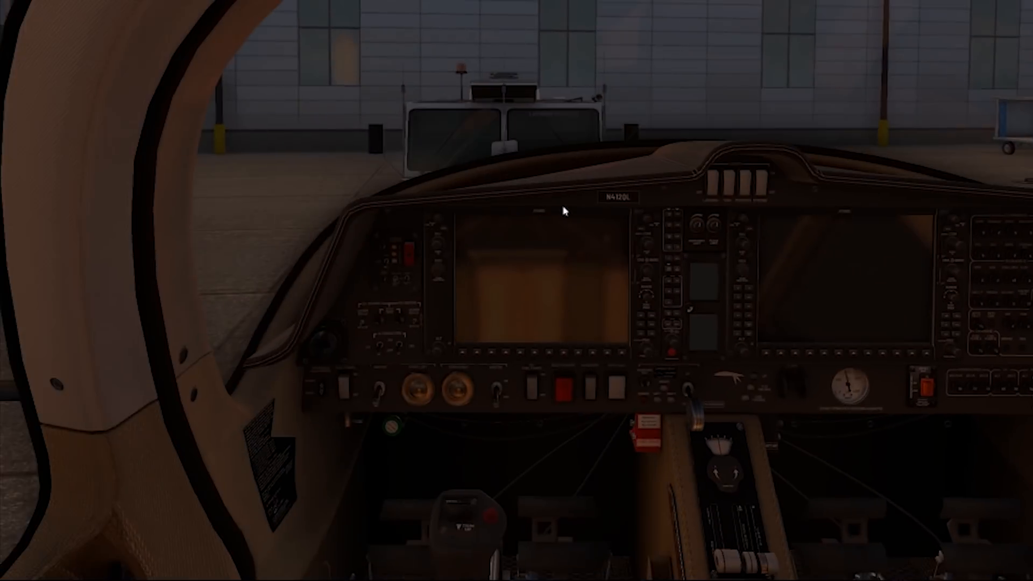